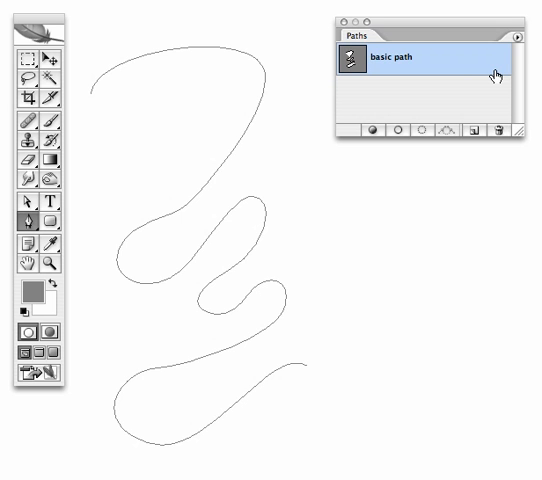
mouse_move(422, 66)
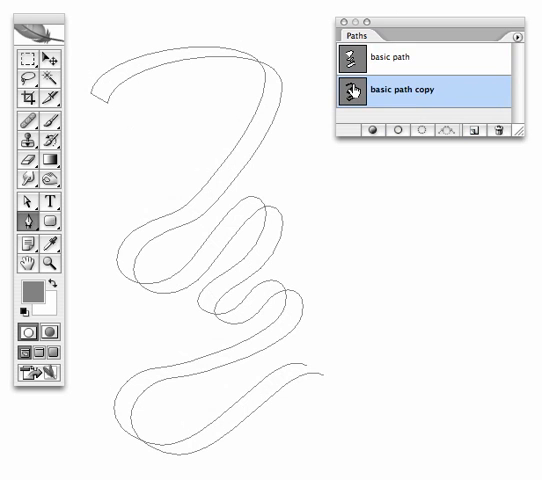
mouse_move(360, 89)
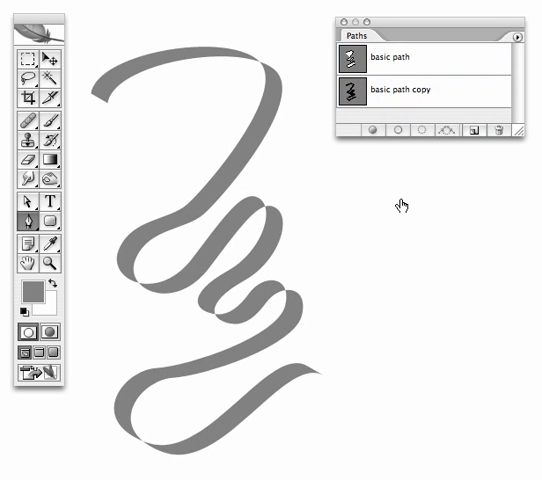
mouse_move(280, 215)
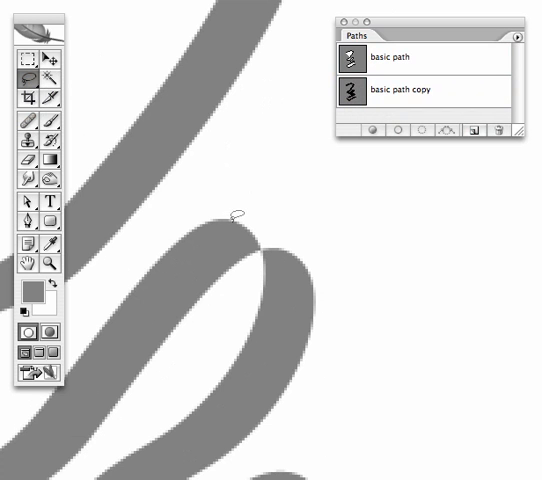
mouse_move(238, 217)
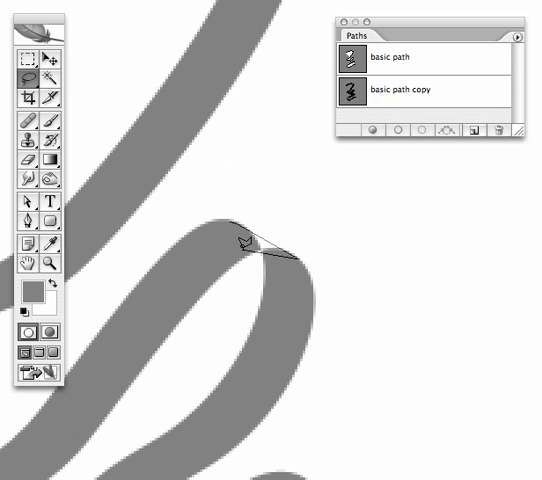
Step: Close the Polygonal Lasso selection around the triangular notch at the ribbon's fold
click(443, 131)
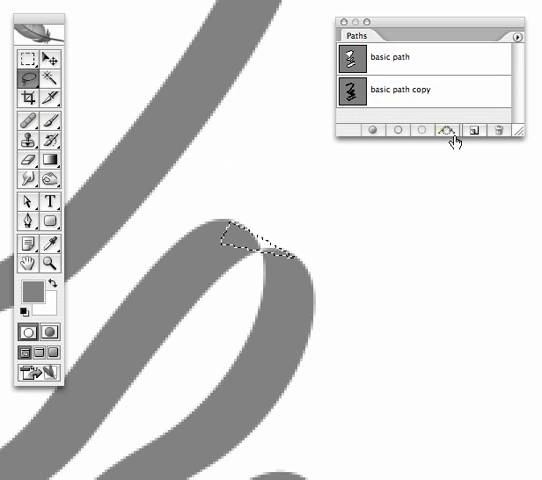
mouse_move(446, 128)
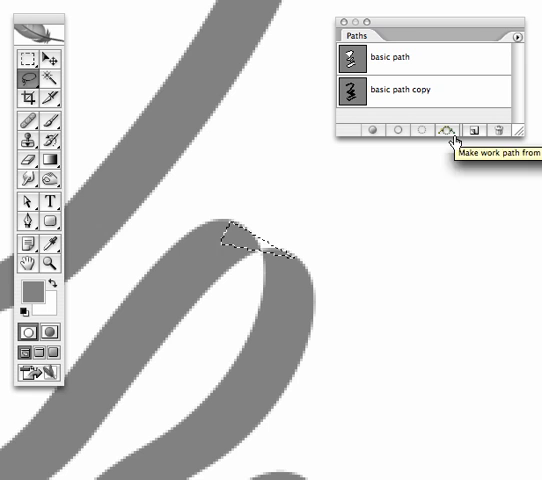
click(445, 130)
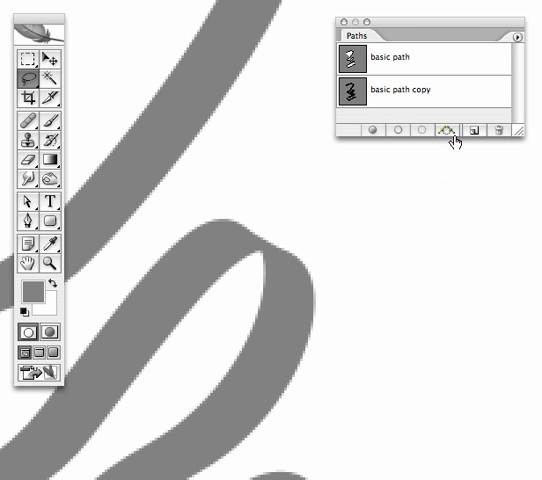
click(445, 128)
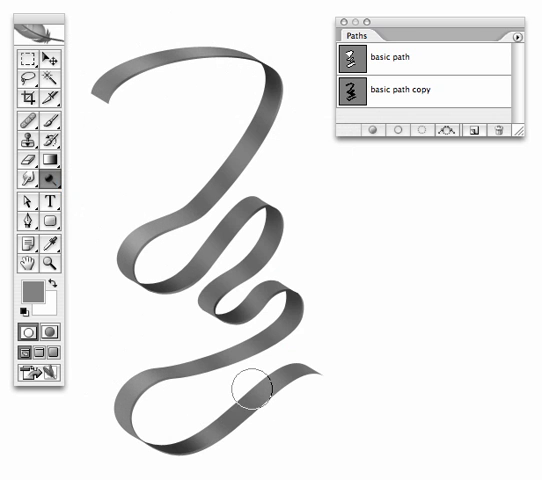
mouse_move(340, 305)
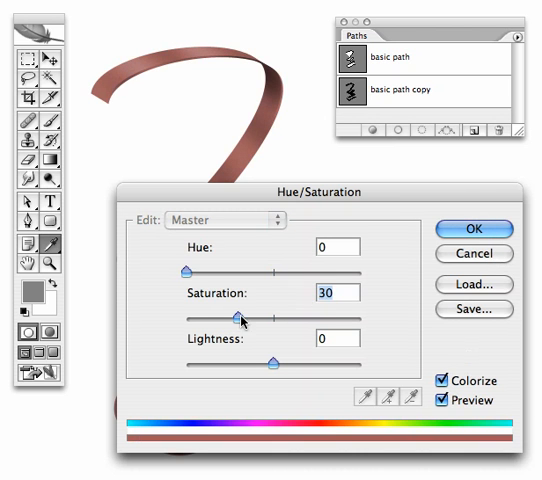
Step: Raise Hue/Saturation saturation to 74 with Colorize on, and apply it
drag(243, 318, 310, 318)
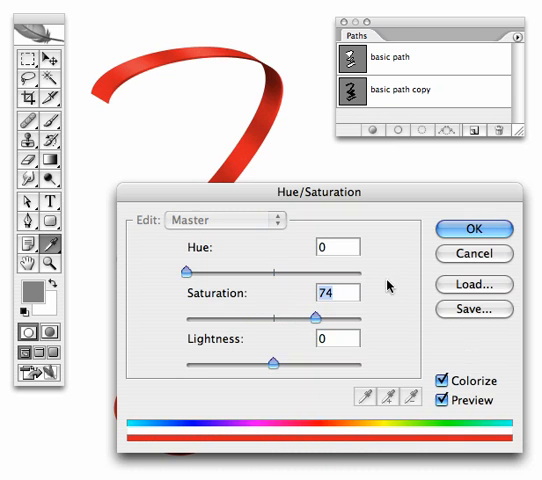
click(474, 229)
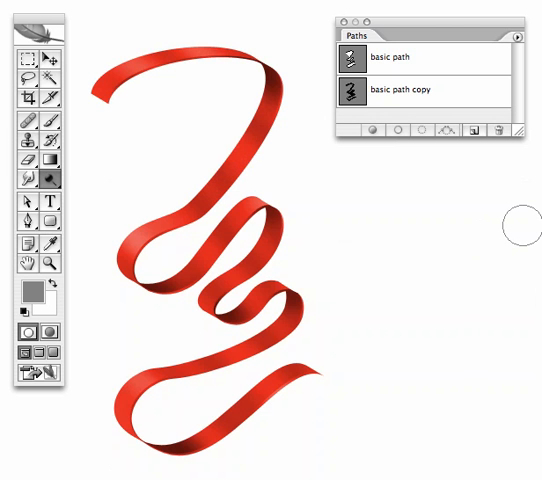